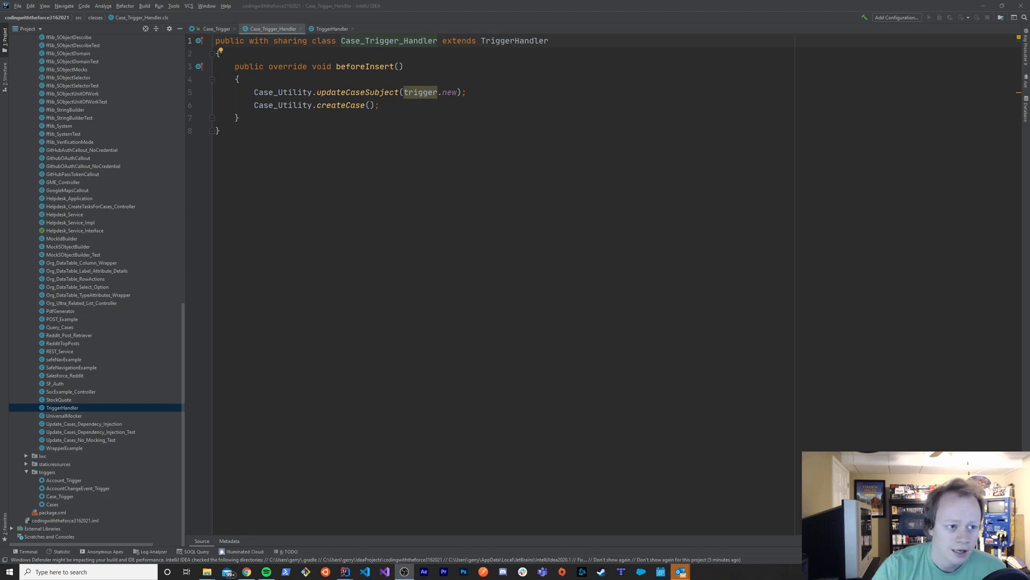
- Switch to the TriggerHandler base class with its public virtual class declaration
click(331, 29)
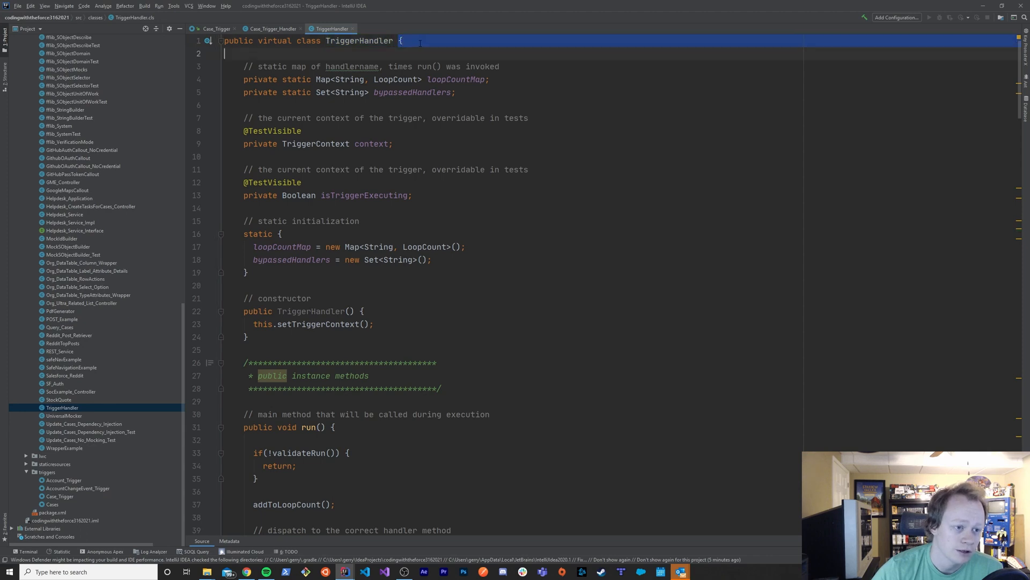
click(440, 40)
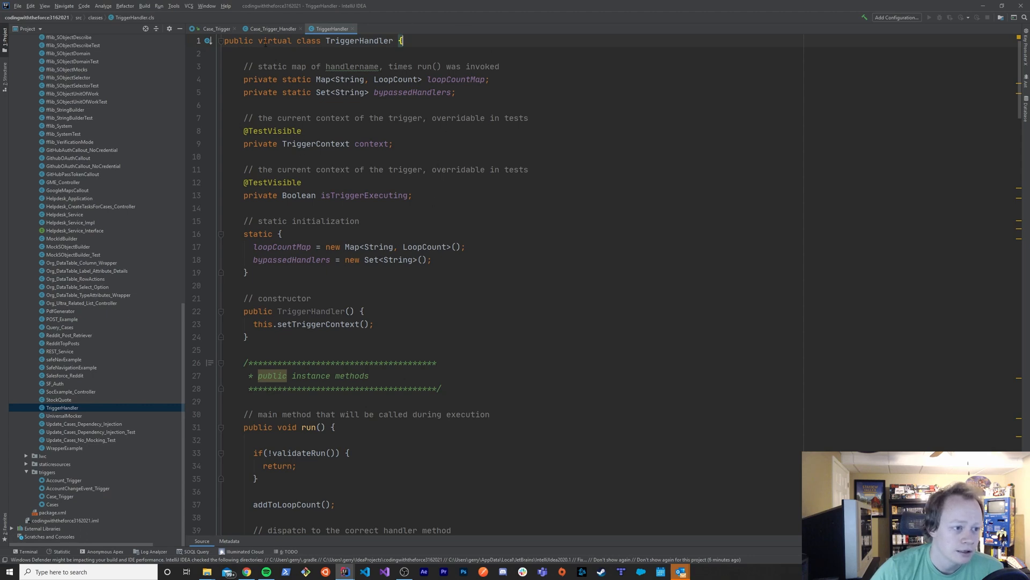
double_click(272, 41)
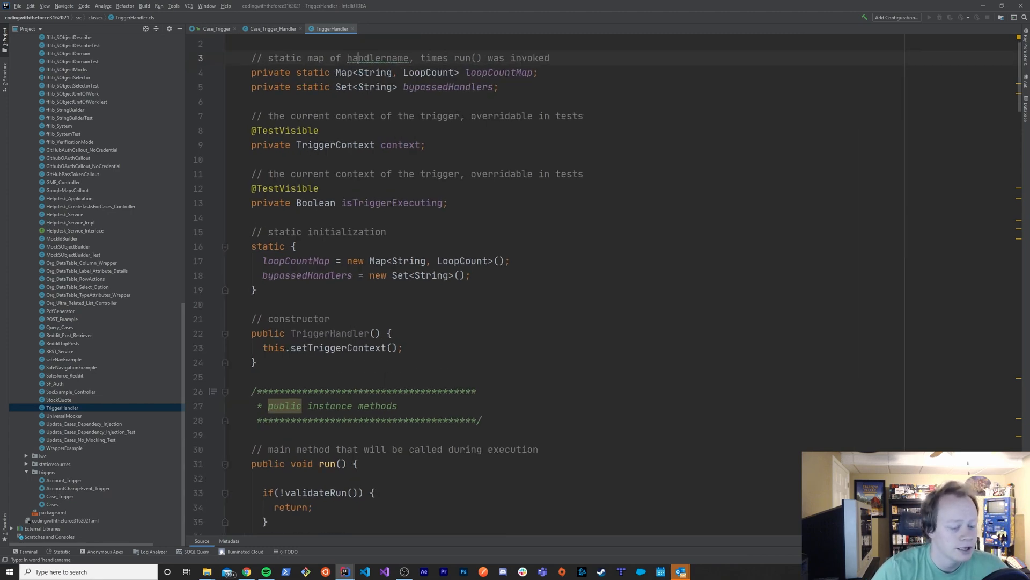
scroll(down, 3)
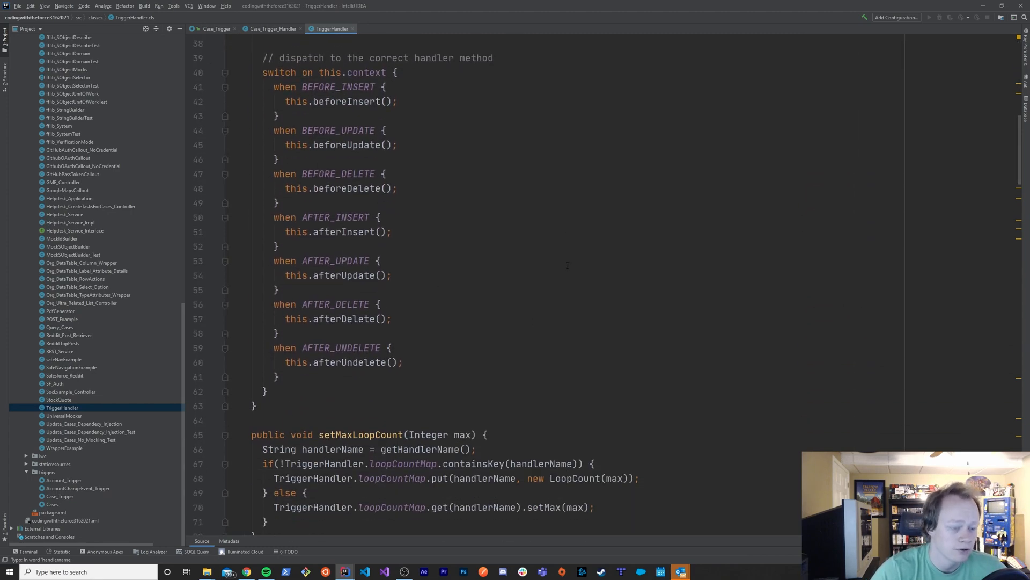
scroll(down, 3)
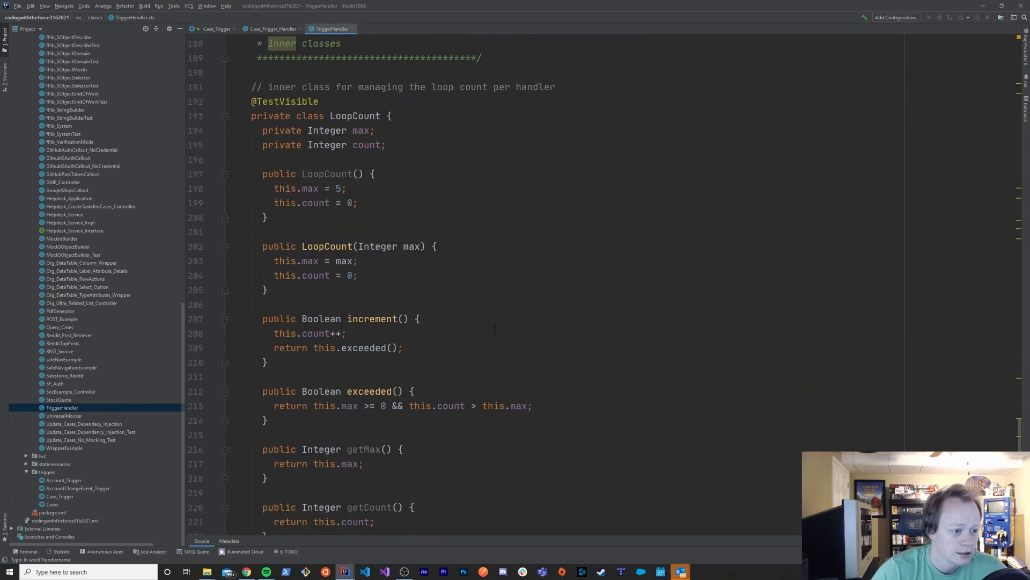
scroll(down, 3)
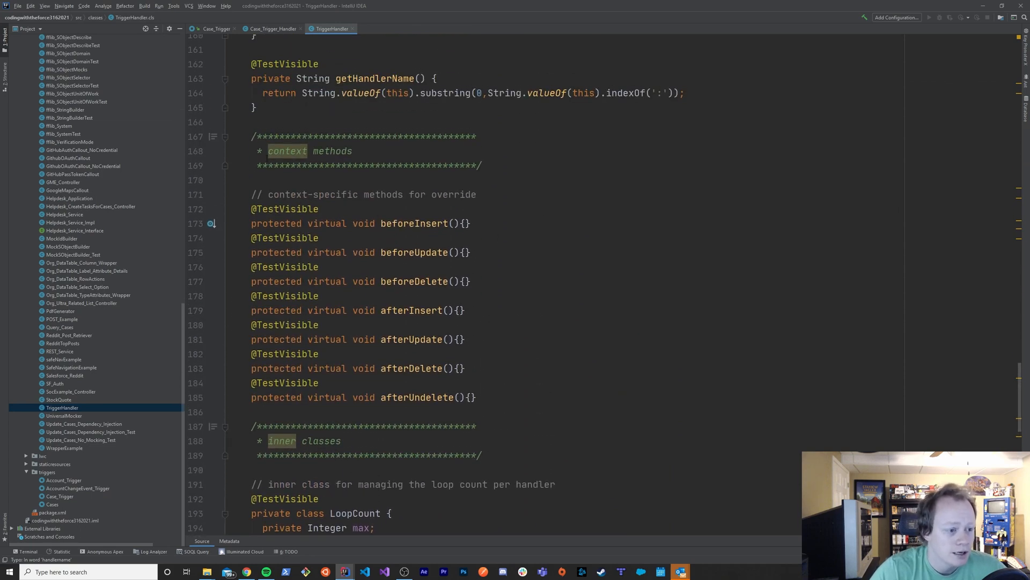
drag(252, 136, 471, 282)
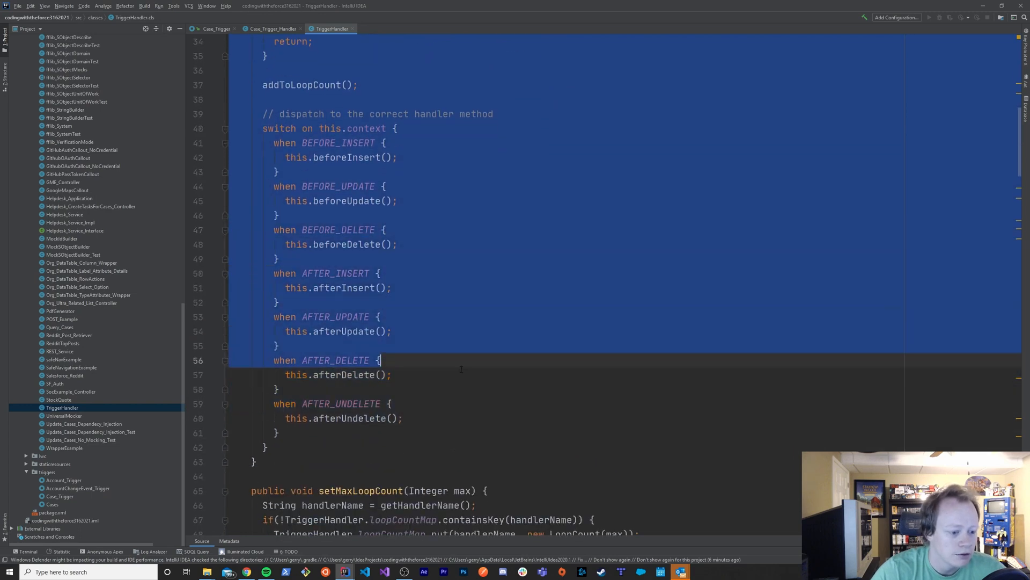
scroll(down, 3)
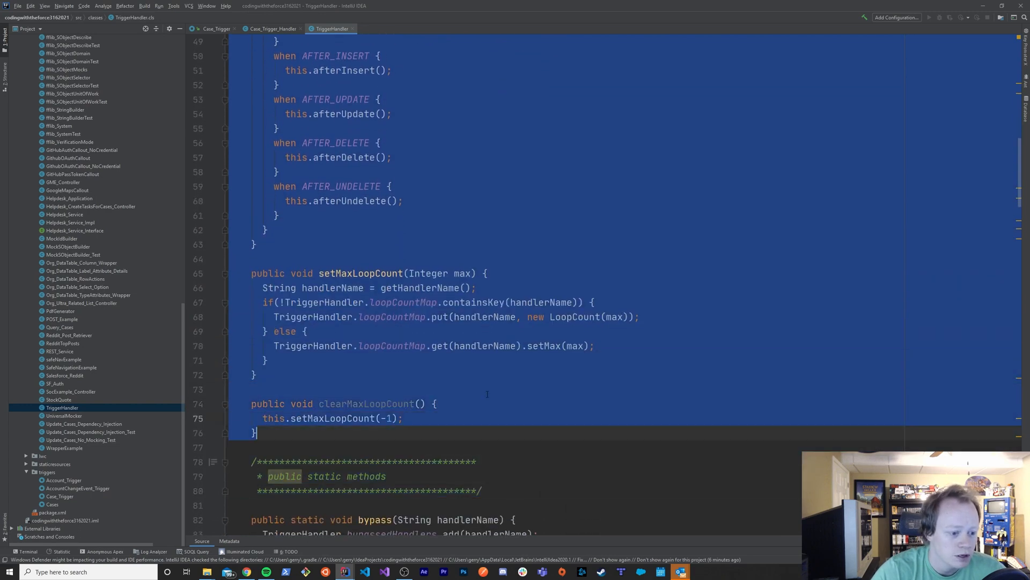
scroll(down, 3)
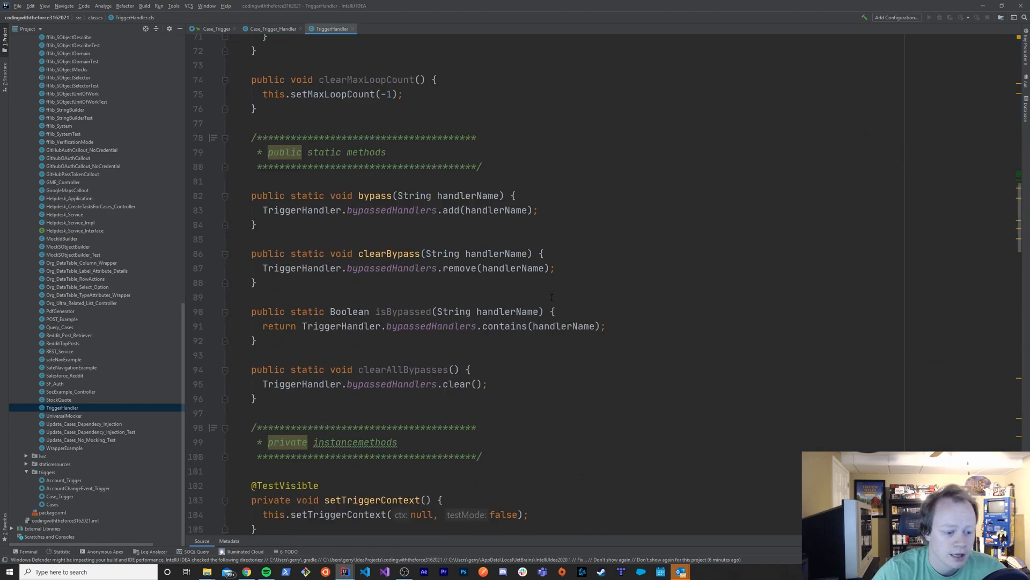
scroll(down, 3)
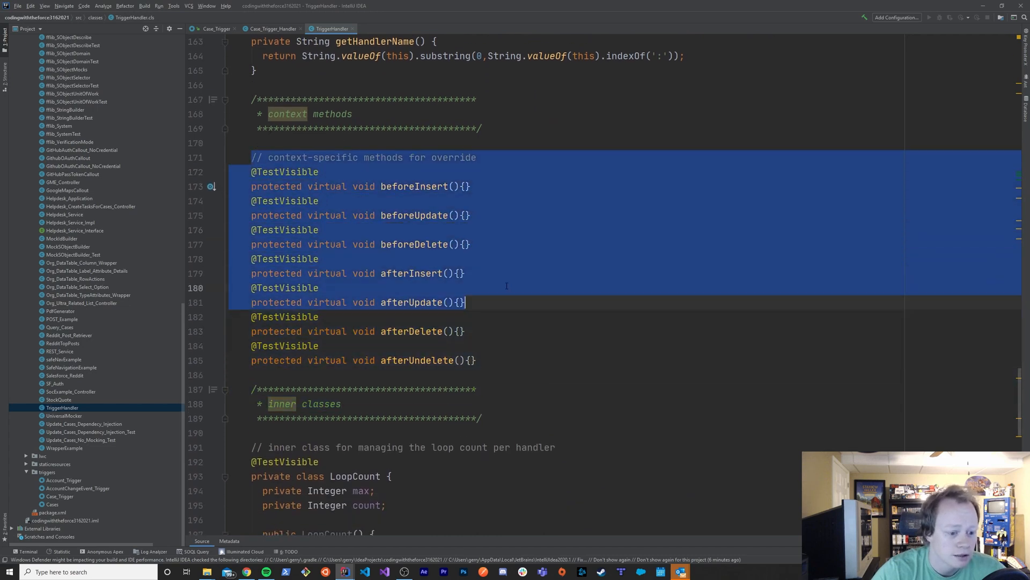
click(320, 345)
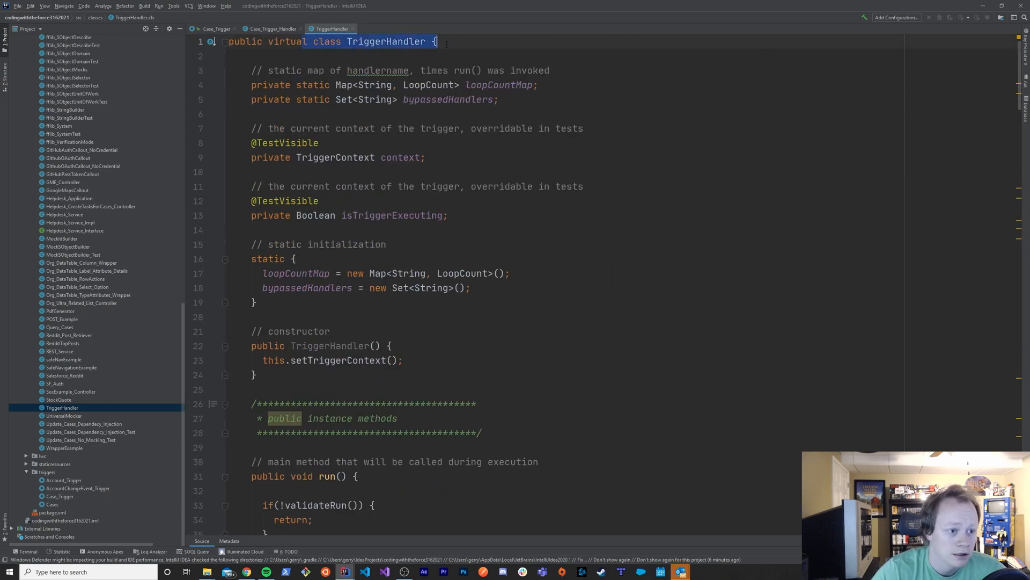
- Compare Case_Trigger_Handler's 'extends TriggerHandler' with the base class's empty virtual context hooks like beforeInsert
click(270, 29)
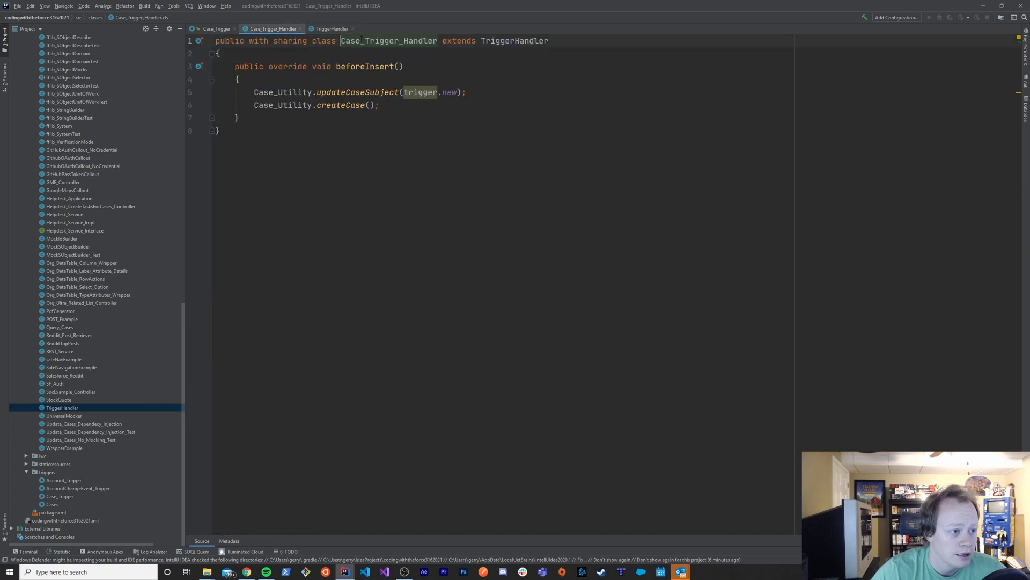
double_click(389, 40)
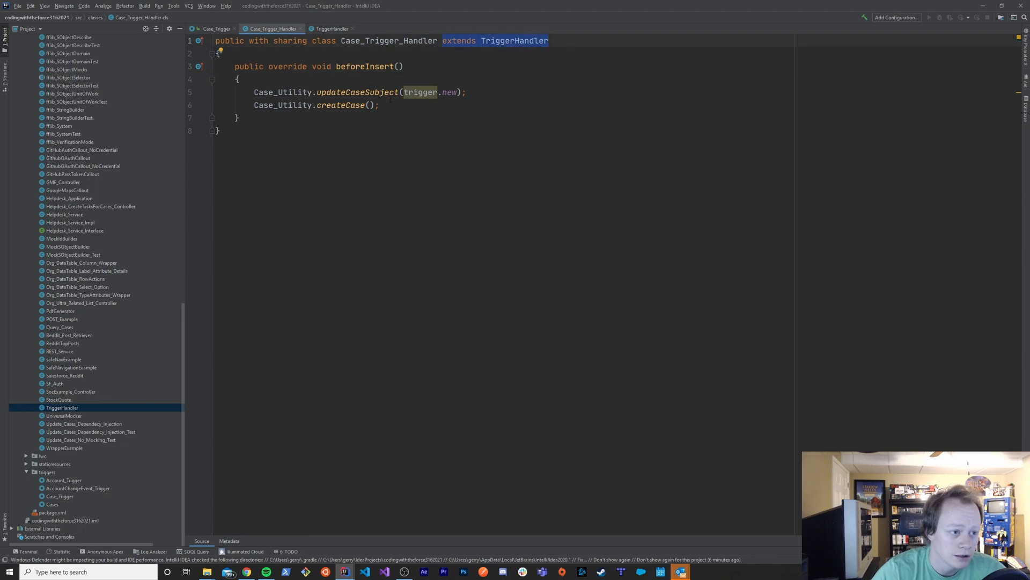
click(331, 28)
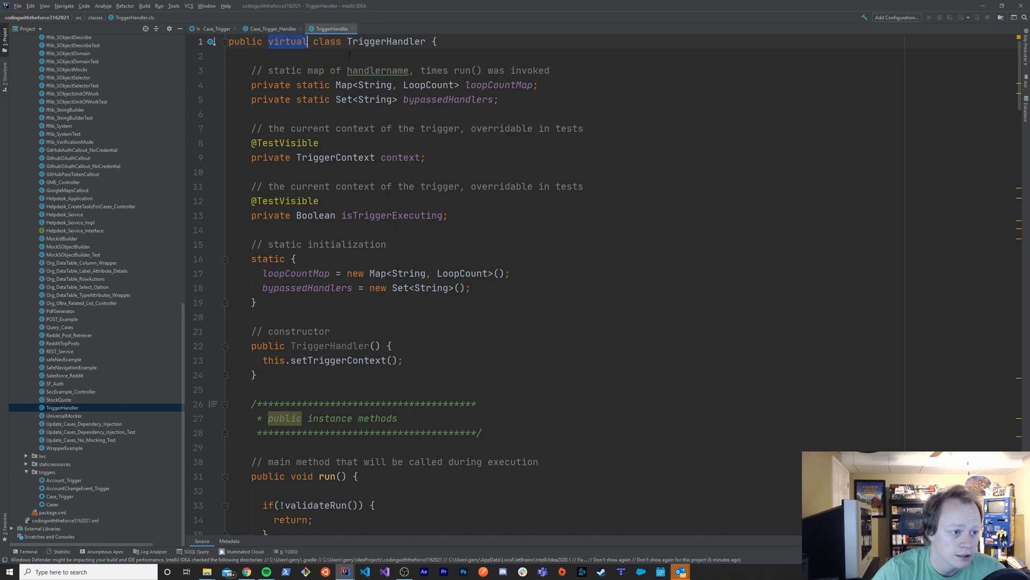
click(270, 28)
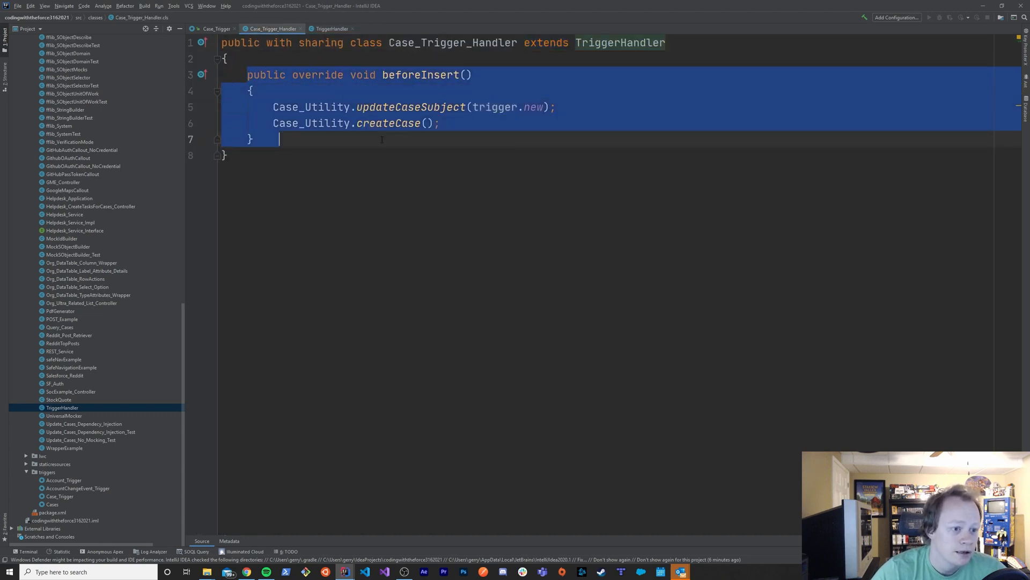
click(331, 28)
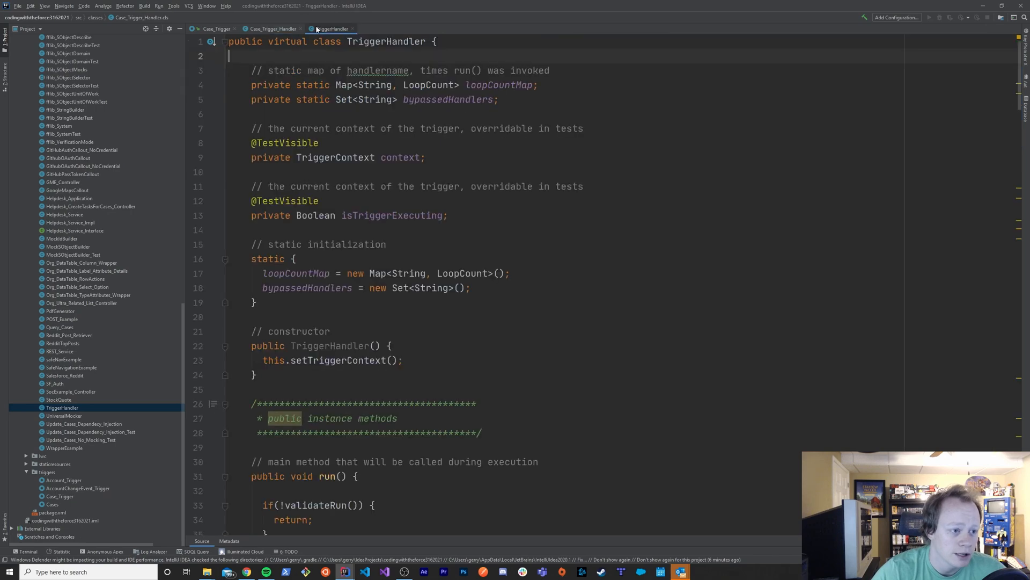
scroll(down, 3)
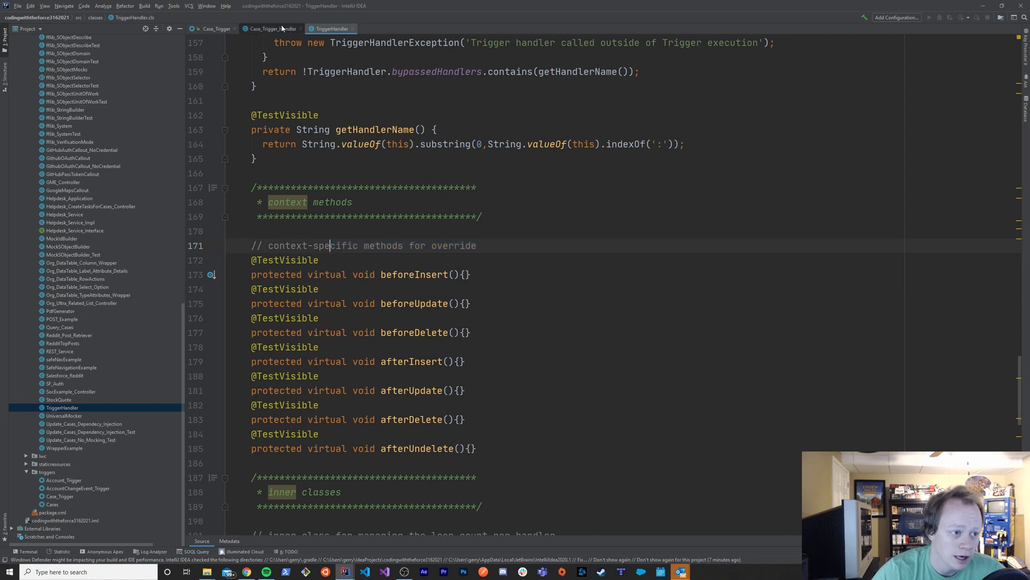
- Review Case_Trigger_Handler's beforeInsert override, then the LoopCount inner class in TriggerHandler
click(270, 29)
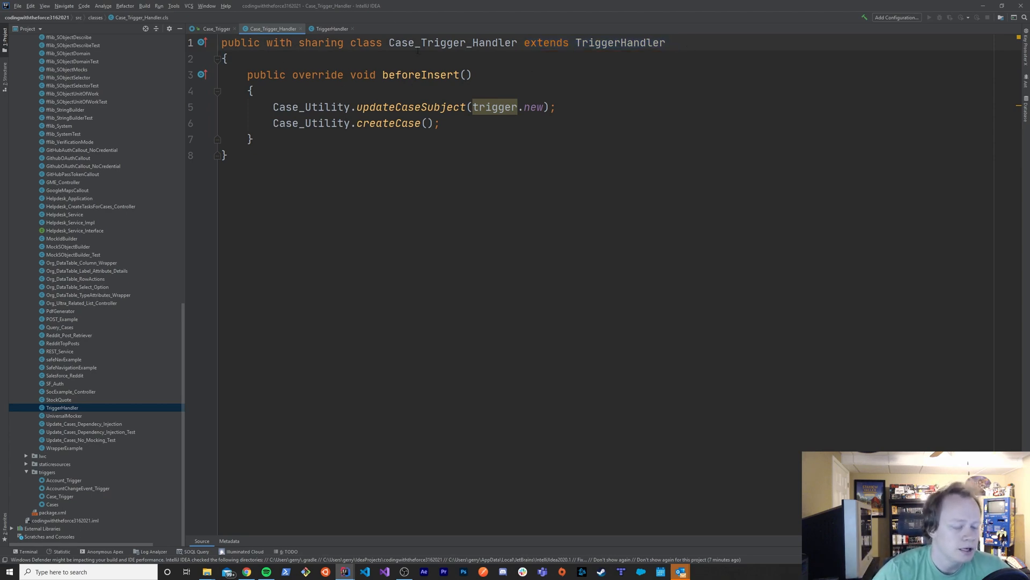
click(331, 28)
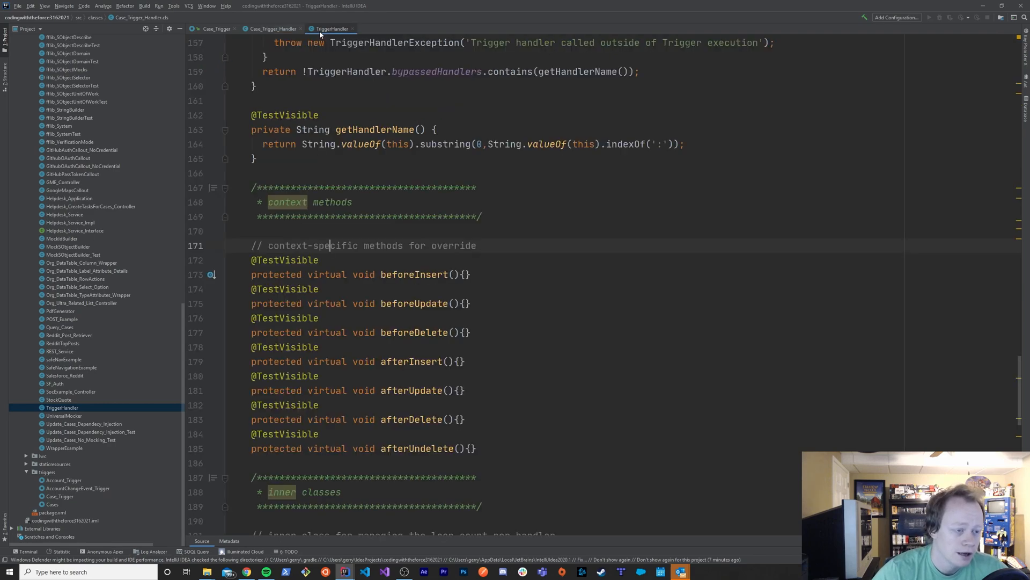
scroll(down, 3)
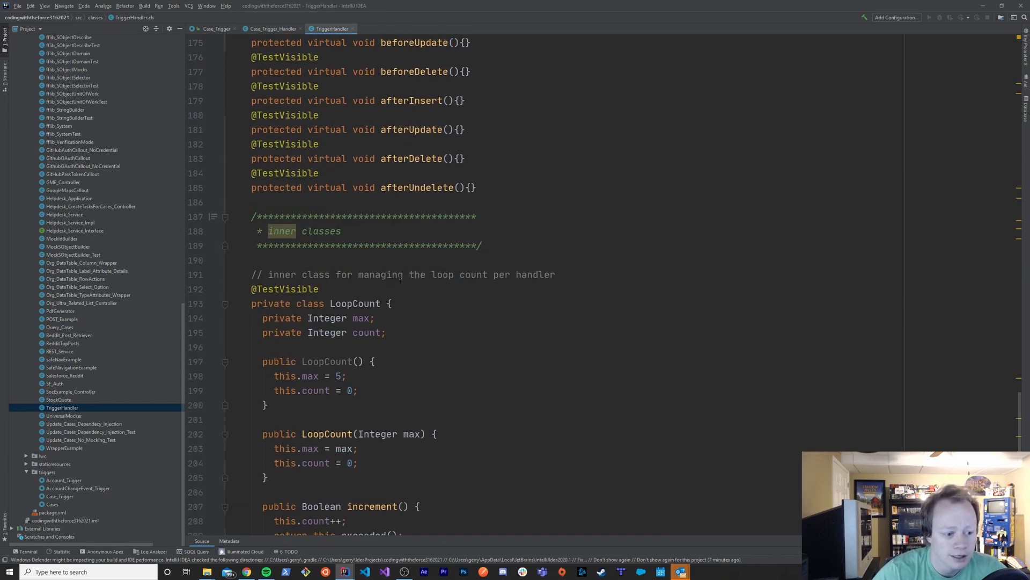
scroll(down, 3)
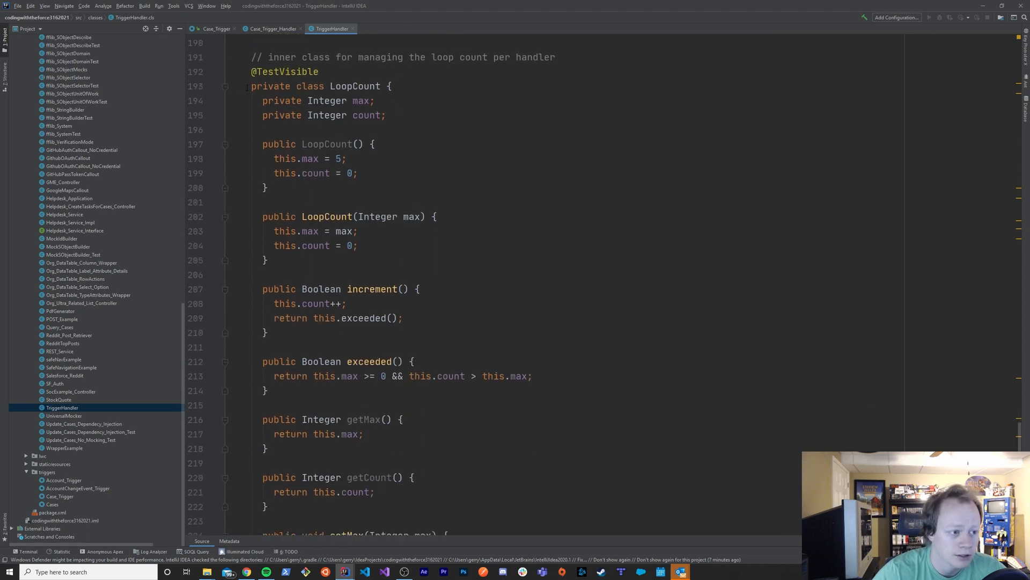
scroll(down, 3)
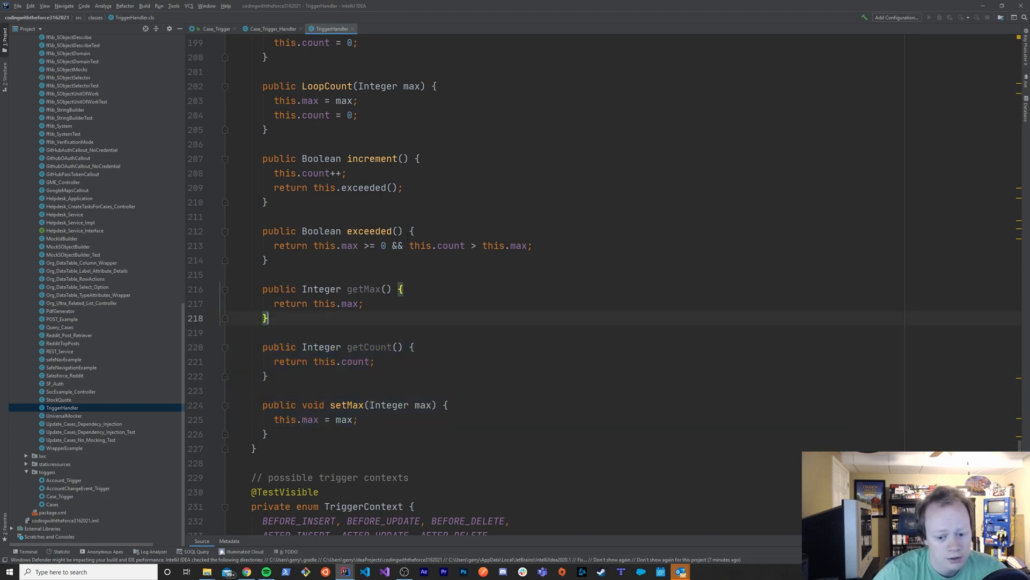
scroll(up, 3)
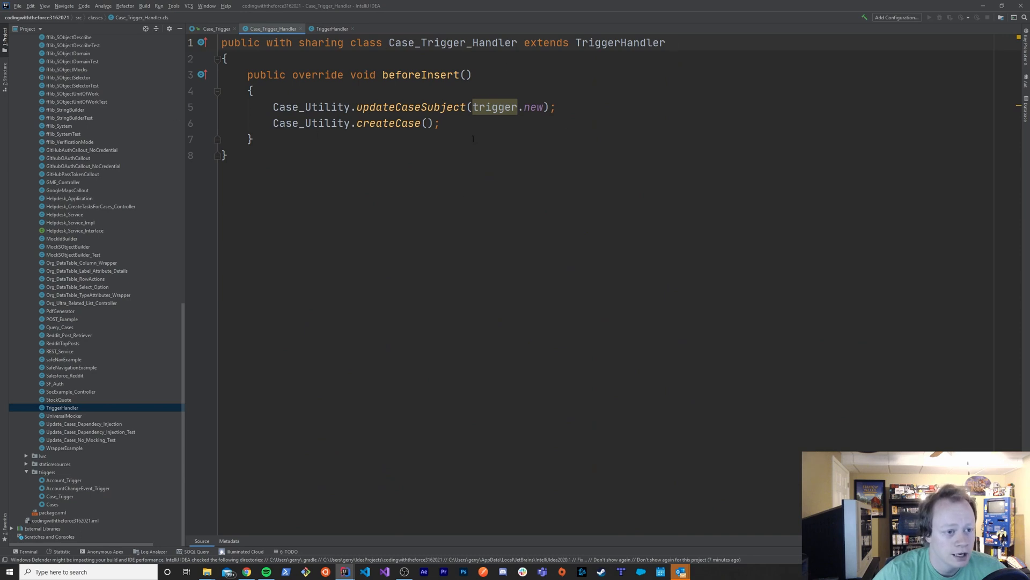
click(332, 28)
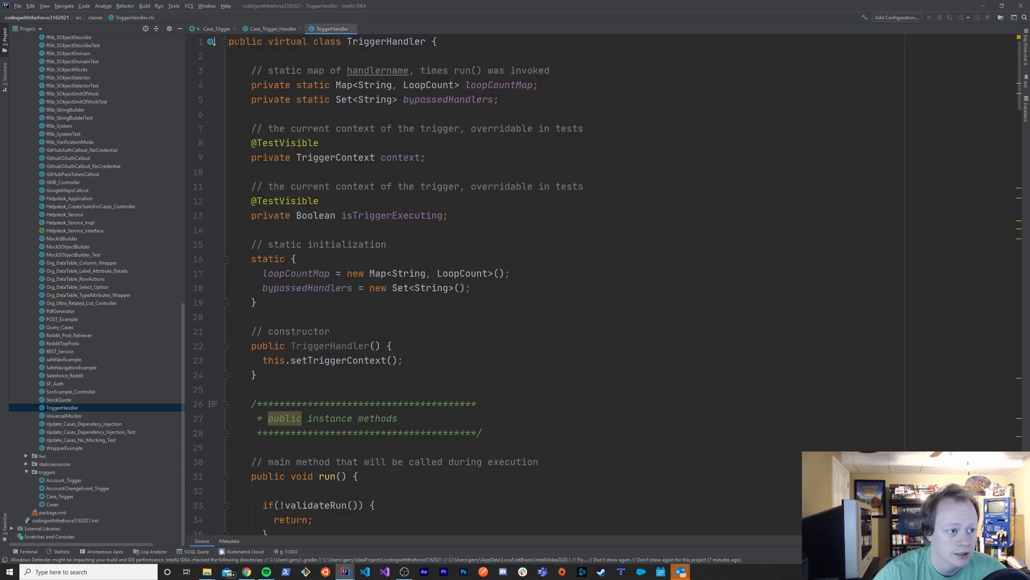
drag(227, 41, 296, 258)
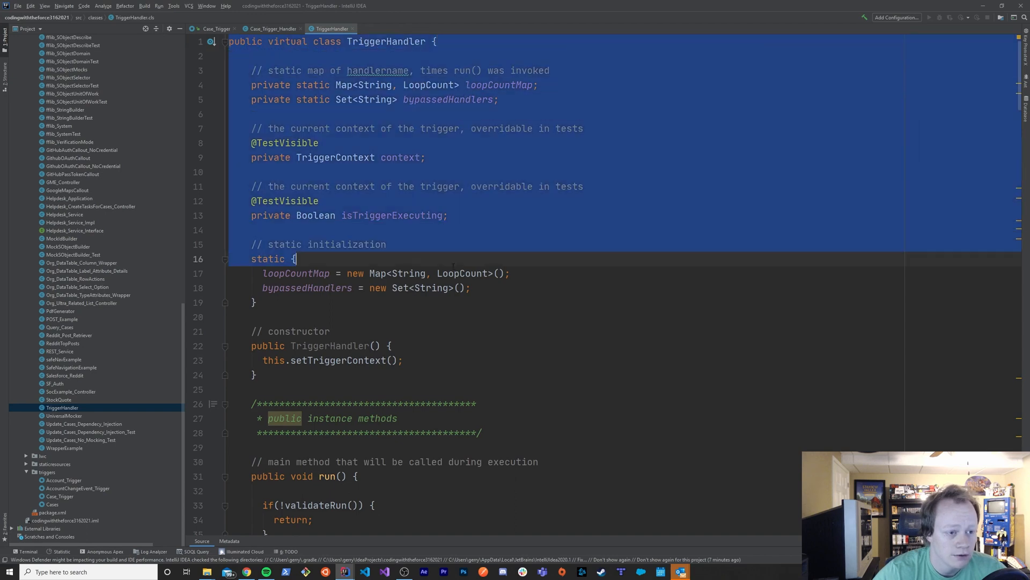
click(469, 287)
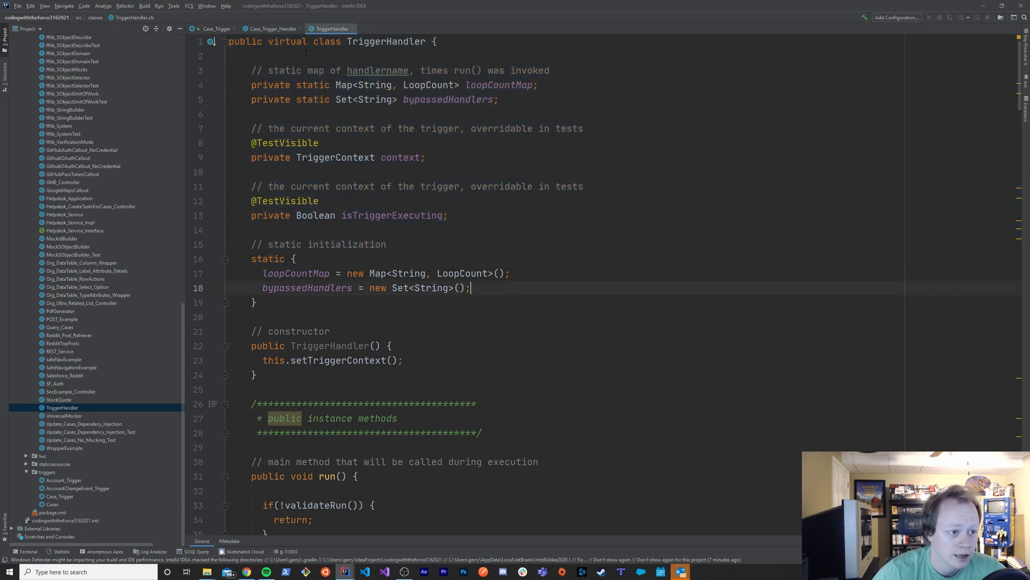
click(269, 28)
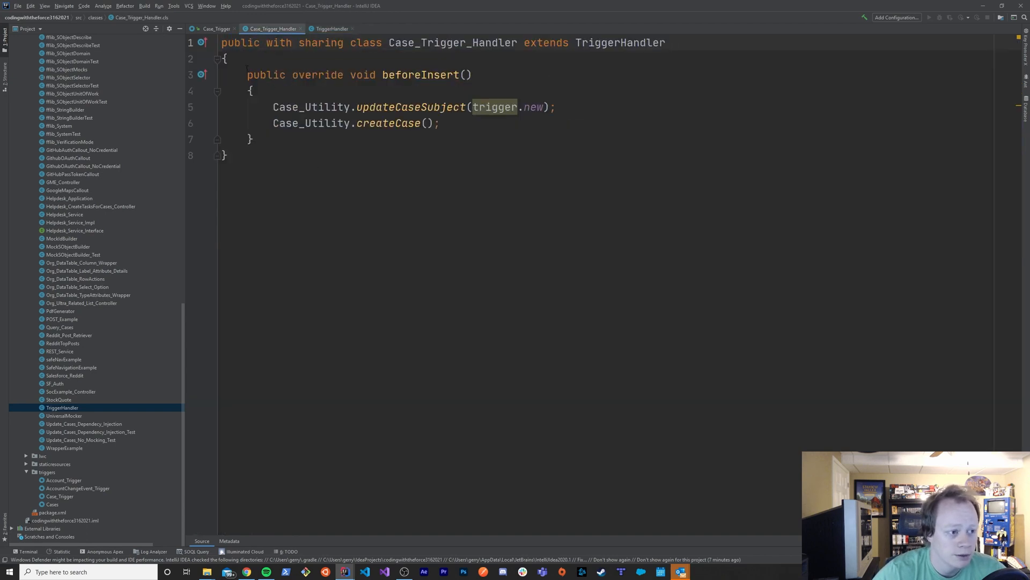
drag(247, 74, 226, 155)
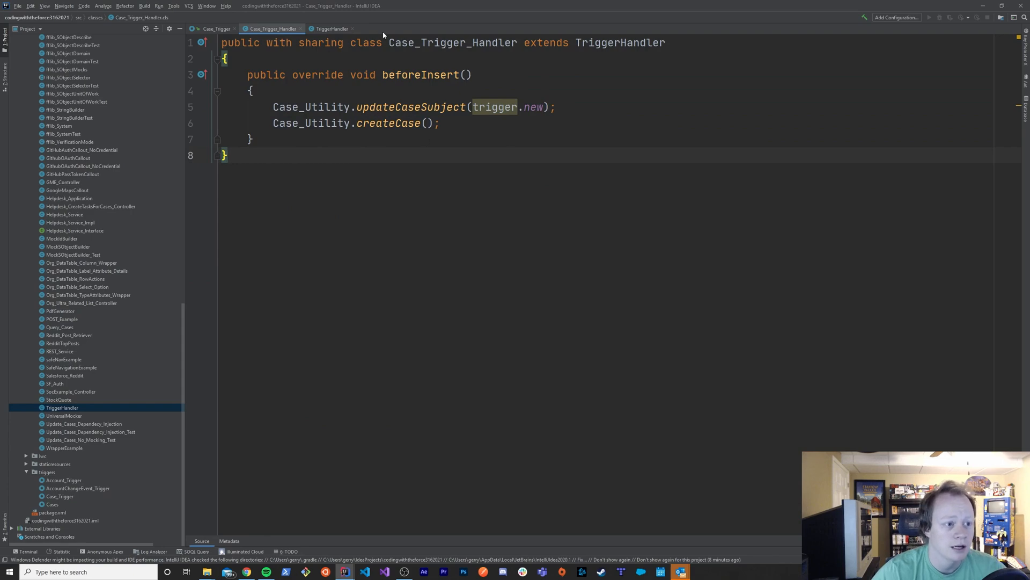
click(331, 28)
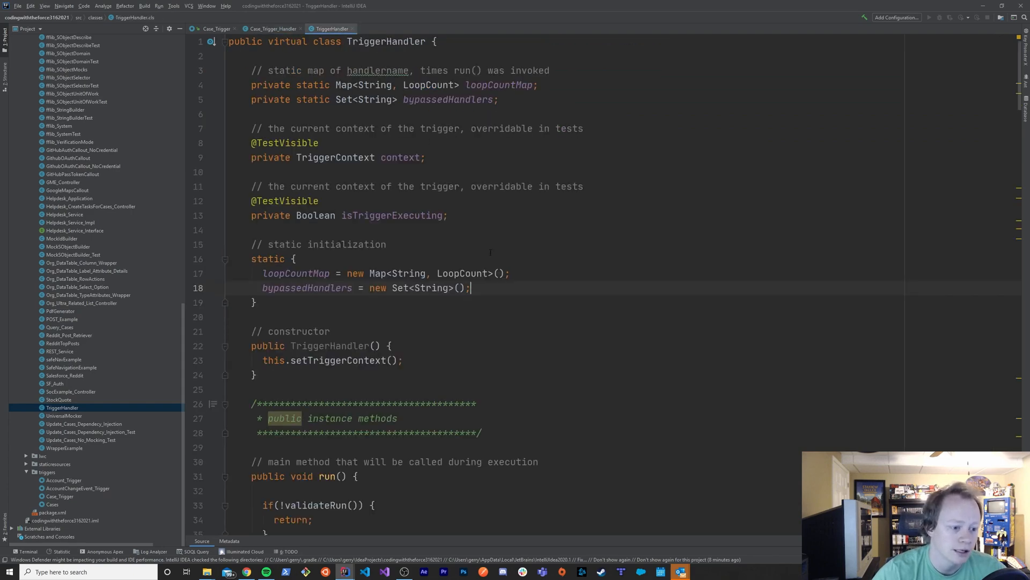
scroll(down, 3)
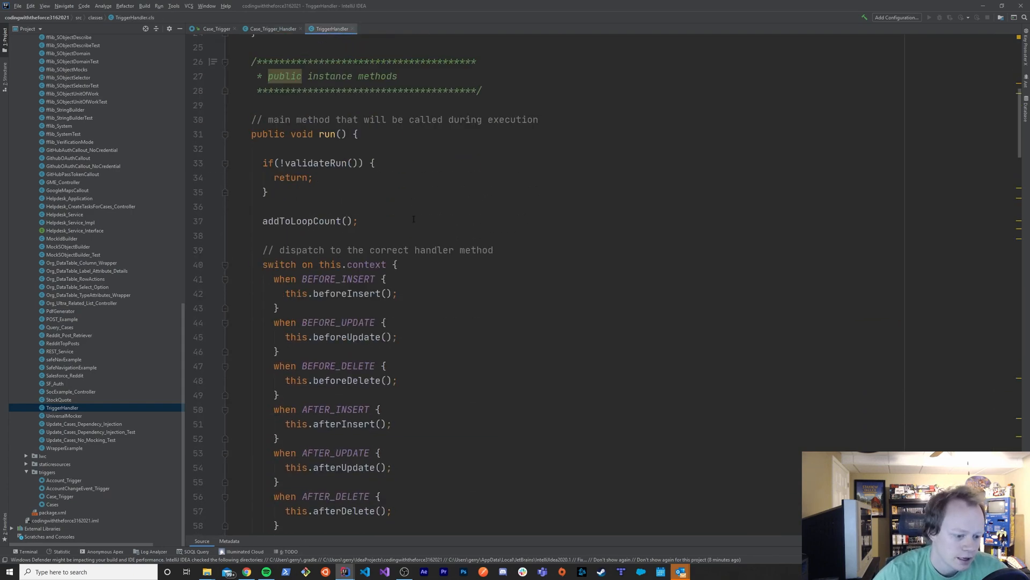
scroll(down, 3)
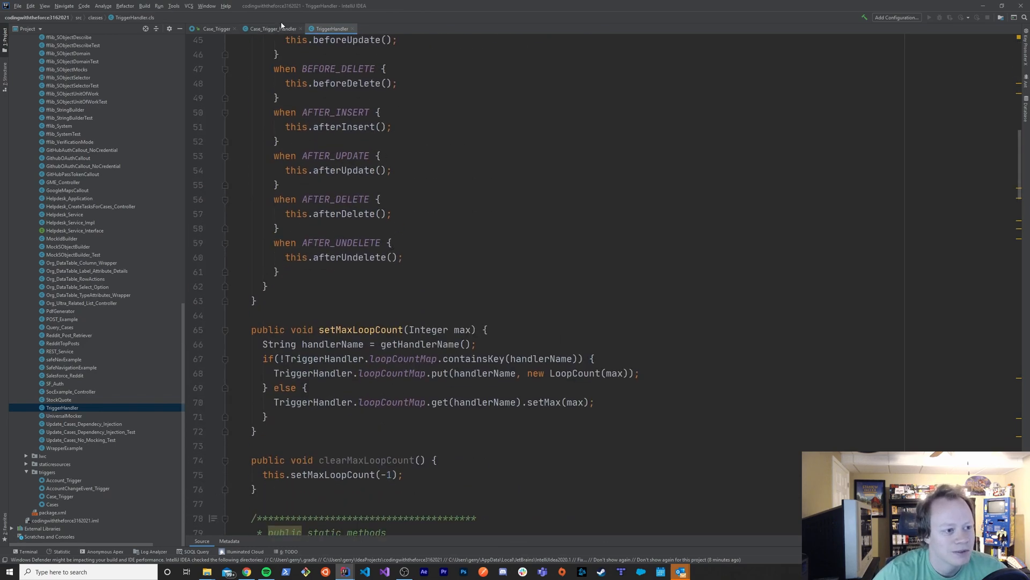
click(271, 29)
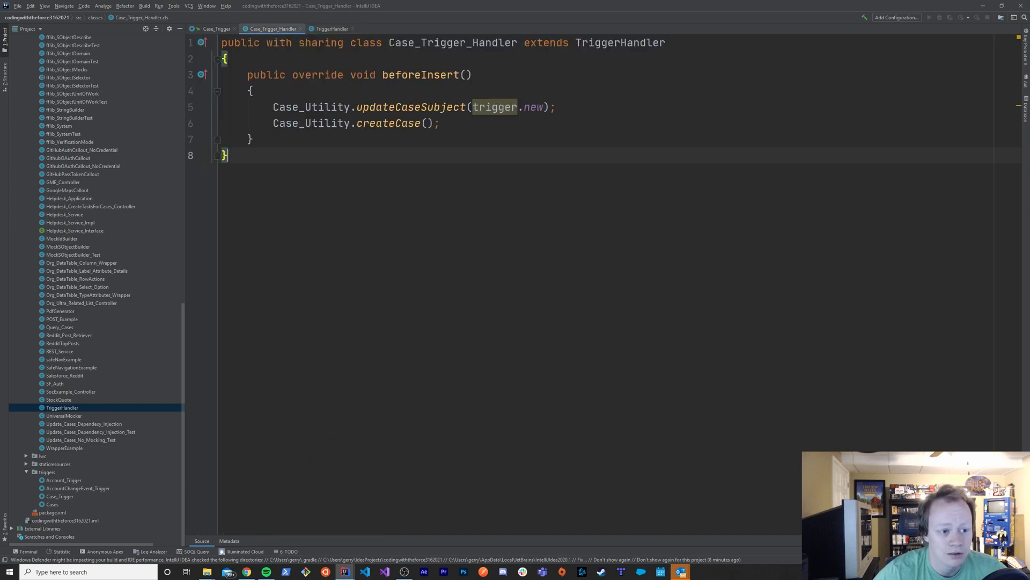
click(331, 29)
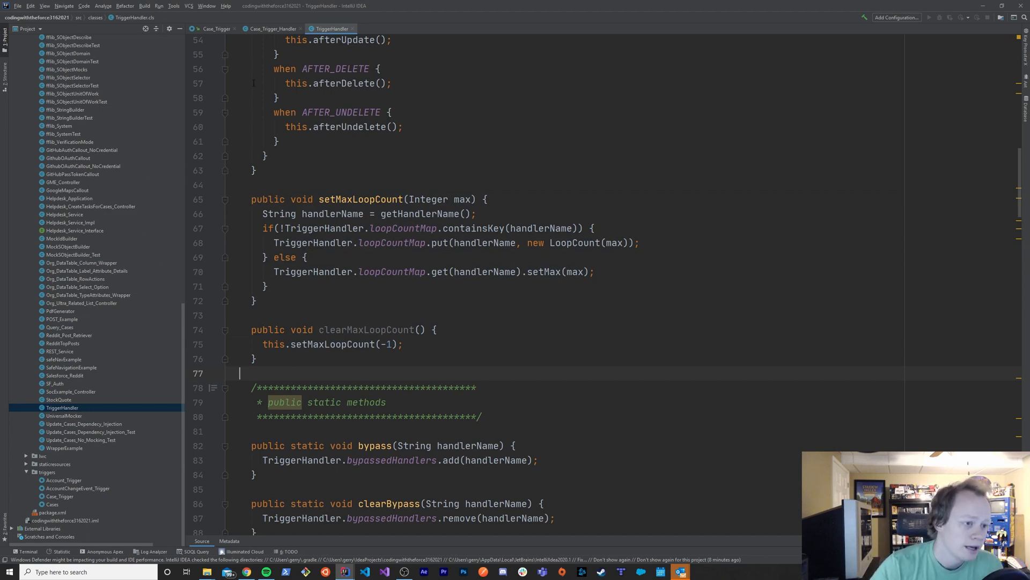
click(270, 28)
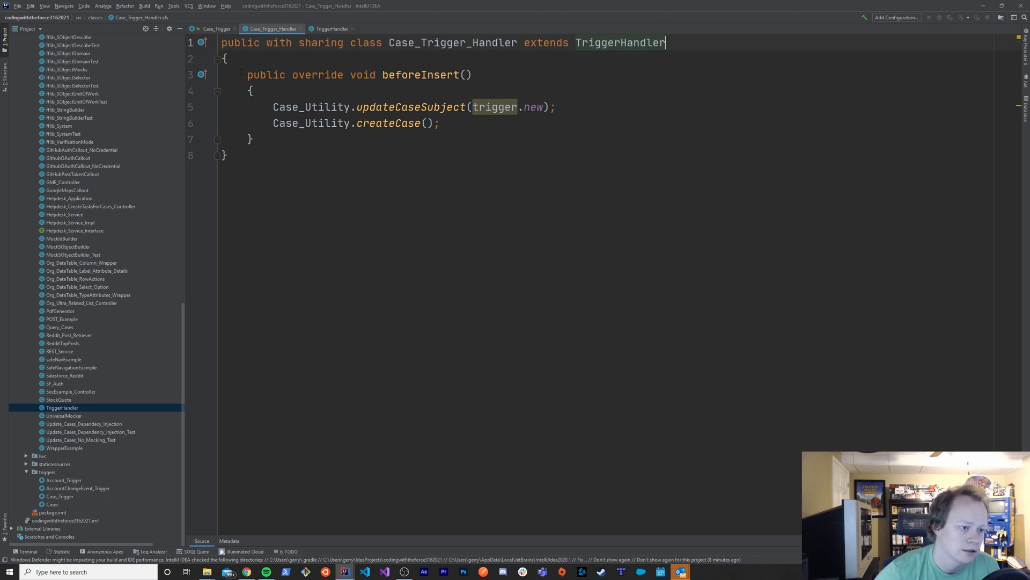
drag(247, 74, 276, 138)
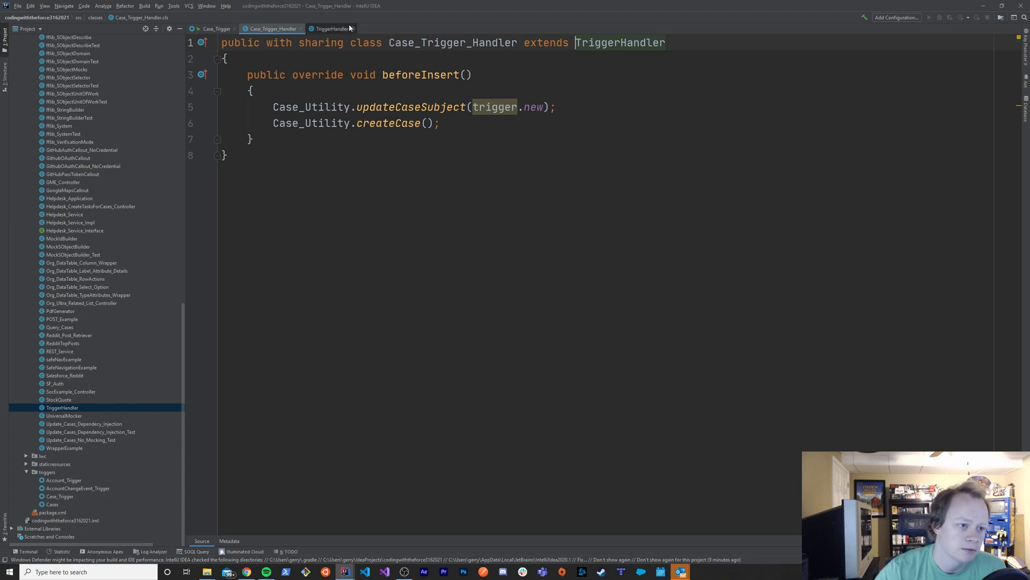
click(331, 28)
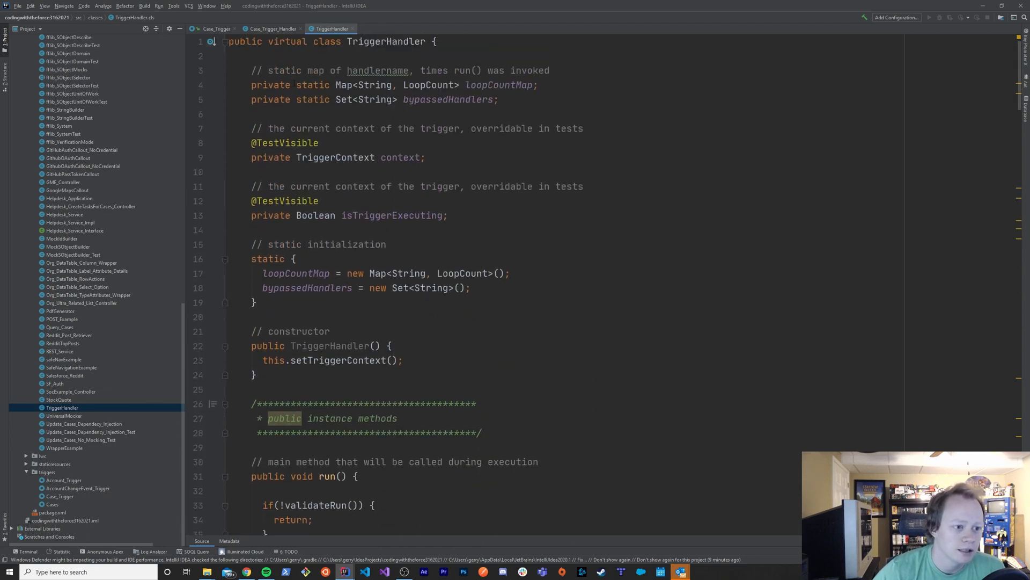
scroll(down, 3)
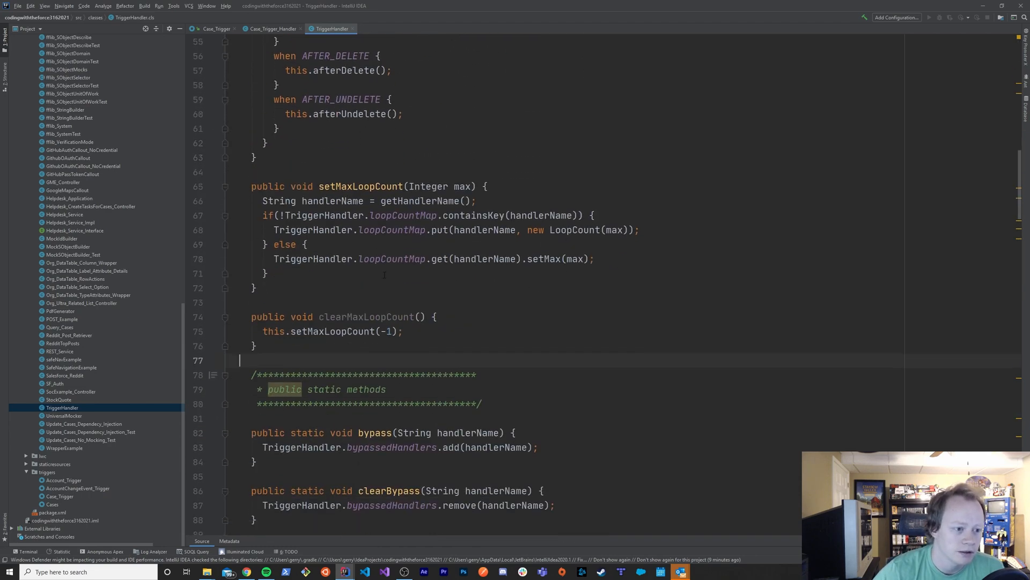
scroll(down, 3)
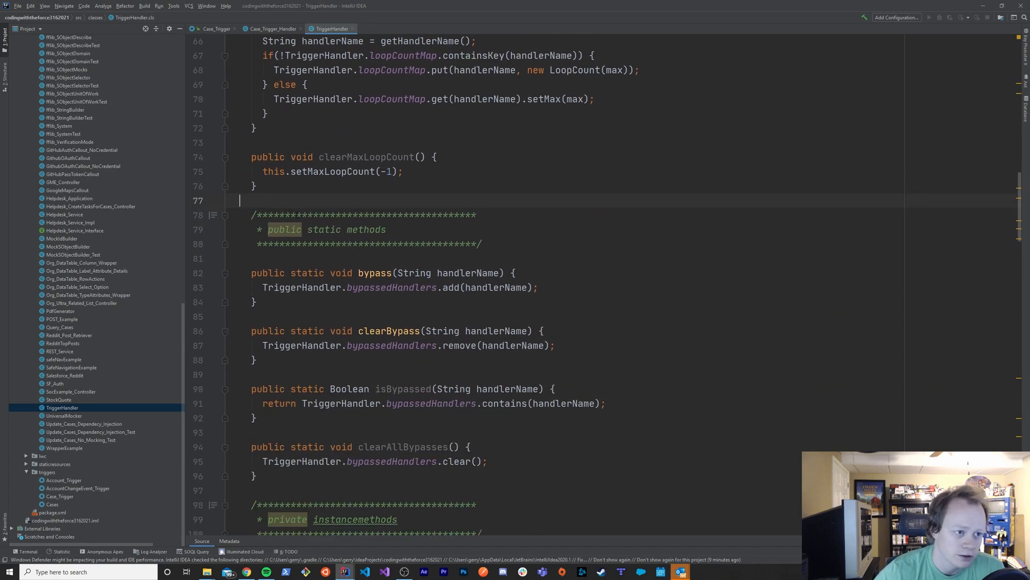
scroll(down, 3)
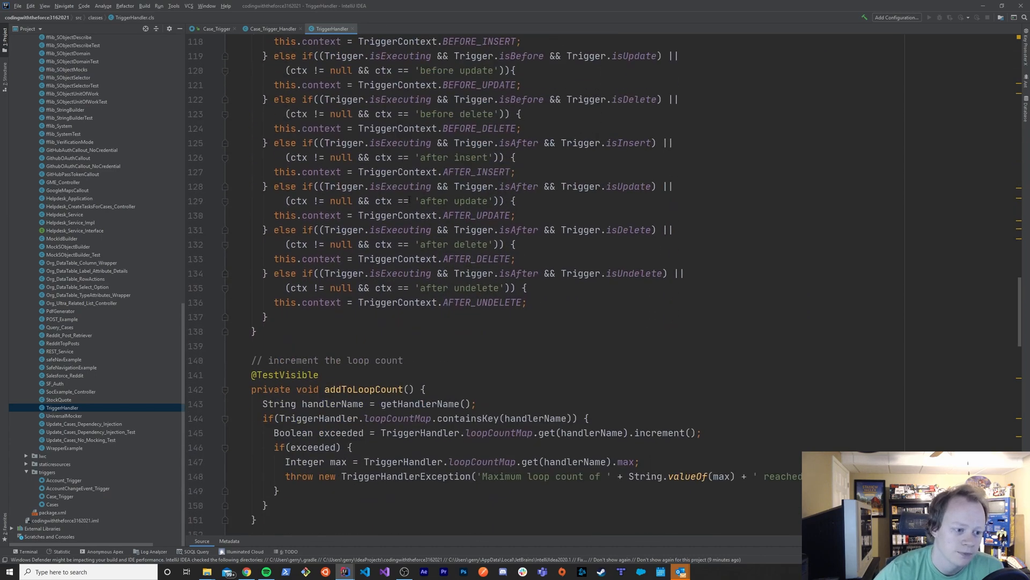
scroll(down, 3)
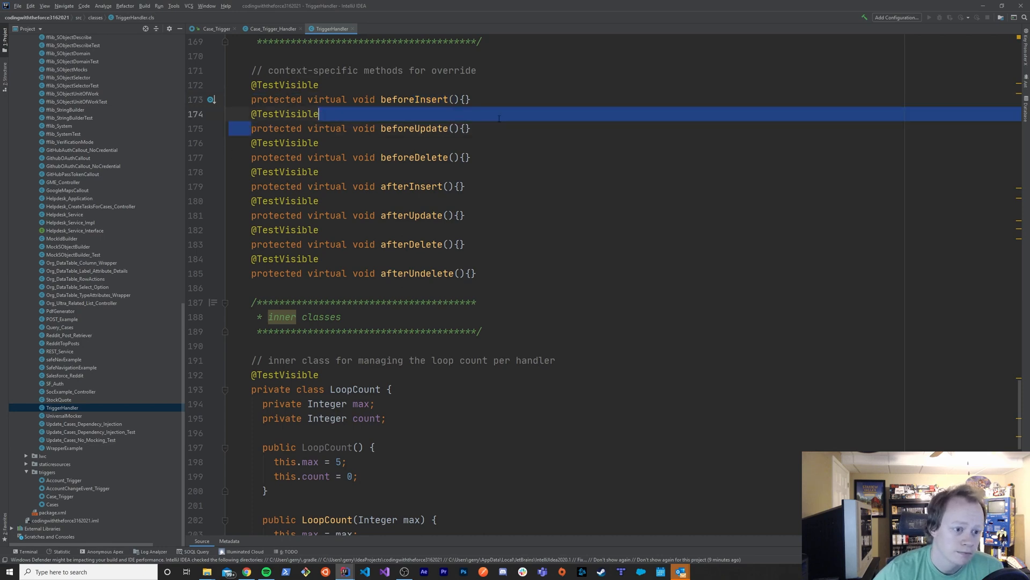
click(271, 28)
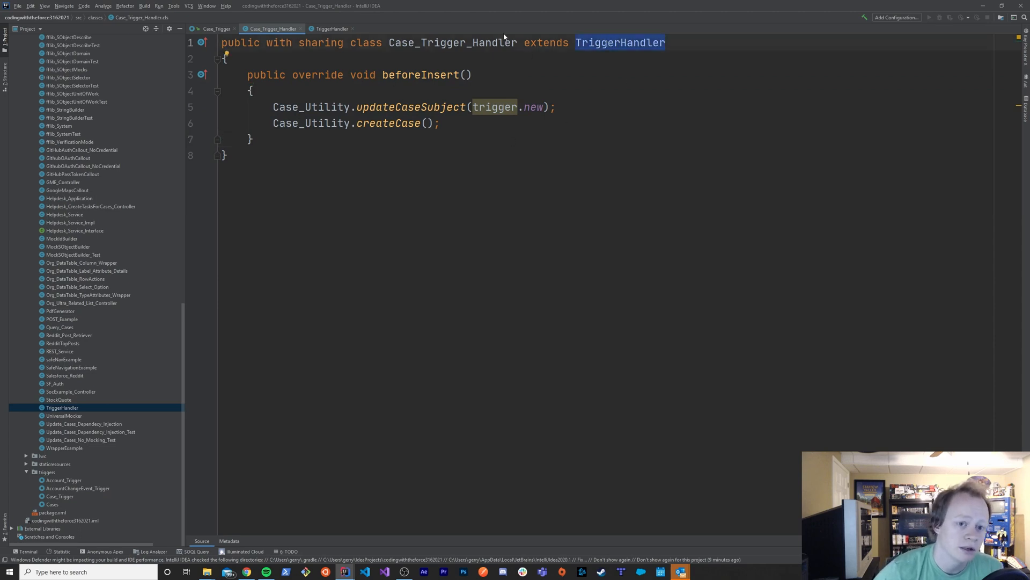
- Show the Apex_Common_Example TriggerHandler ending with its TriggerHandlerException
click(332, 28)
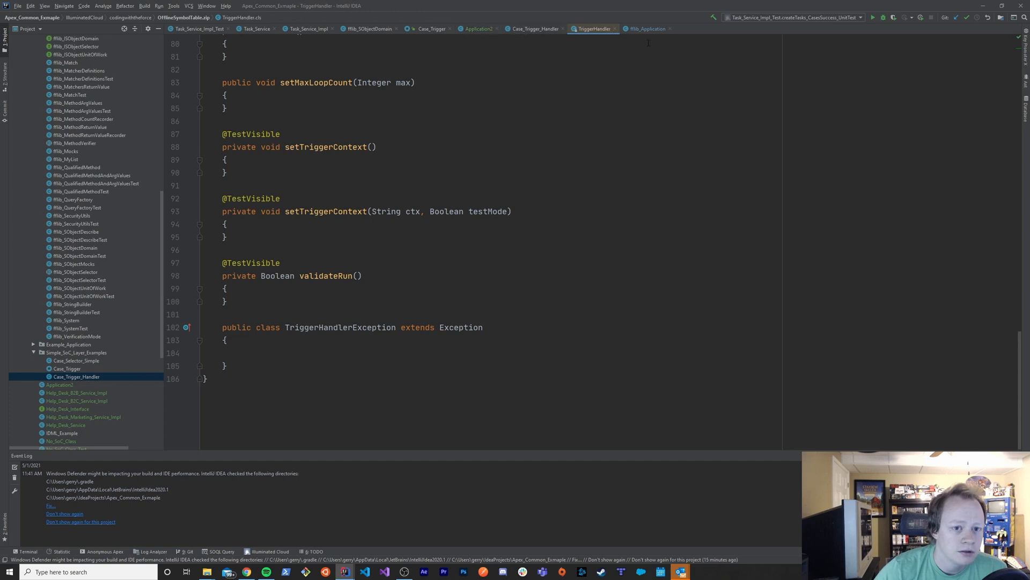
- Switch to the fflib_SObjectDomain class header and declaration
click(368, 29)
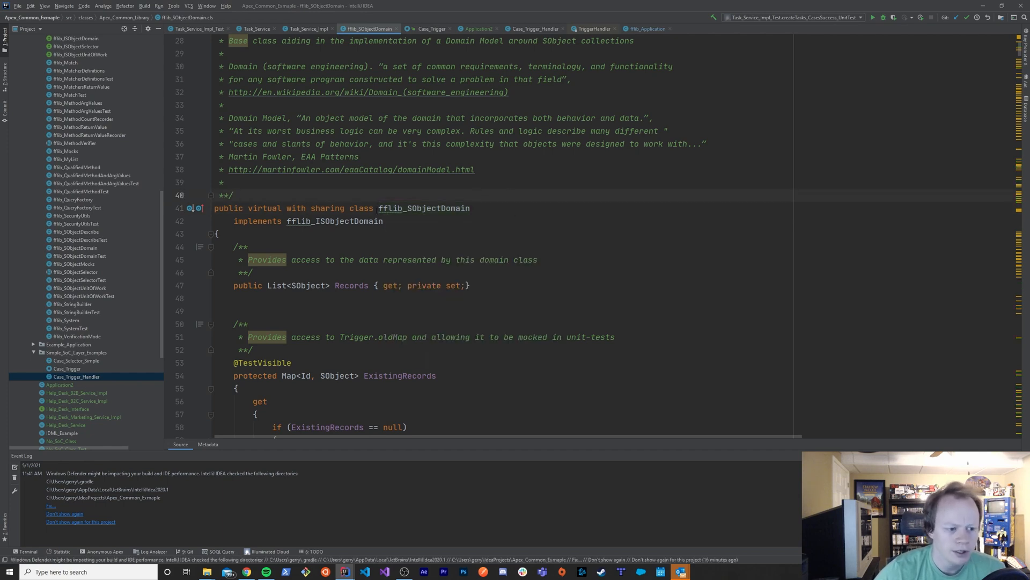
double_click(424, 208)
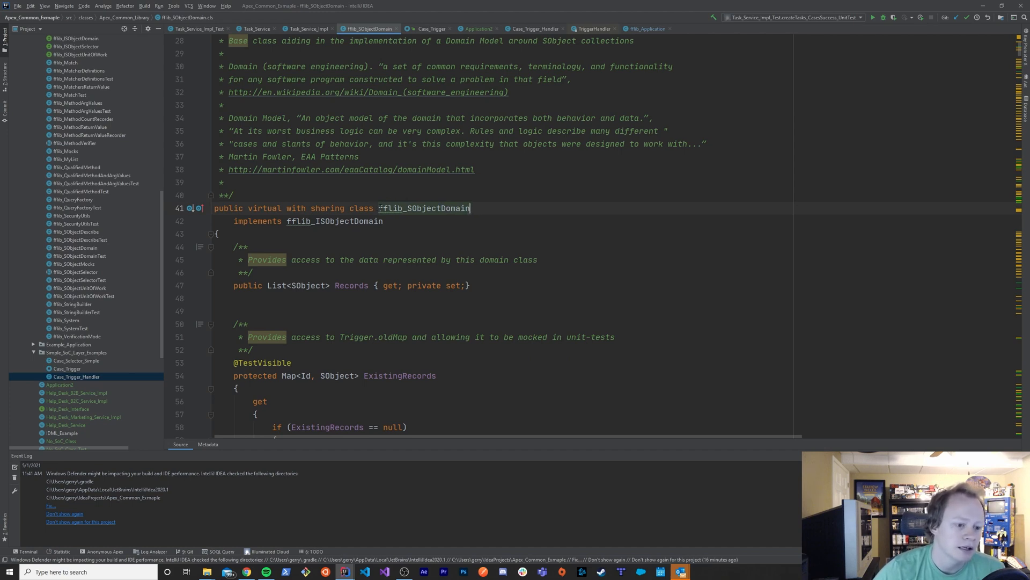
double_click(424, 208)
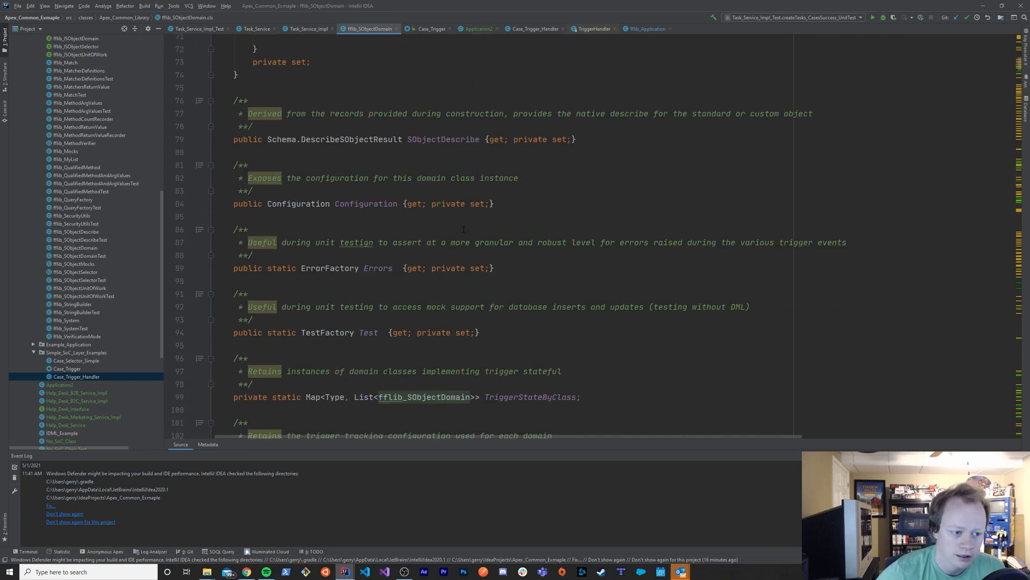
scroll(down, 3)
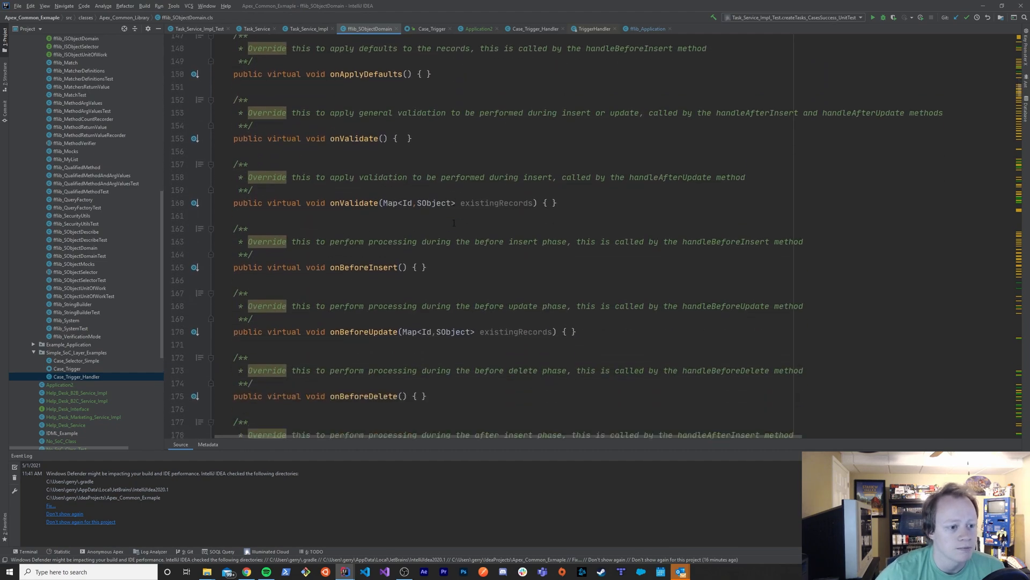
scroll(down, 3)
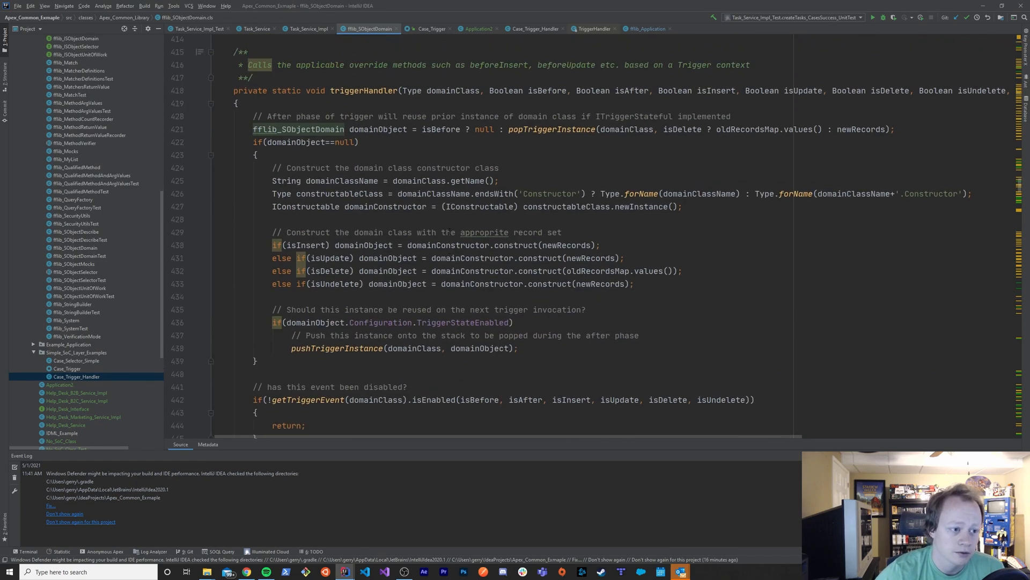
scroll(up, 3)
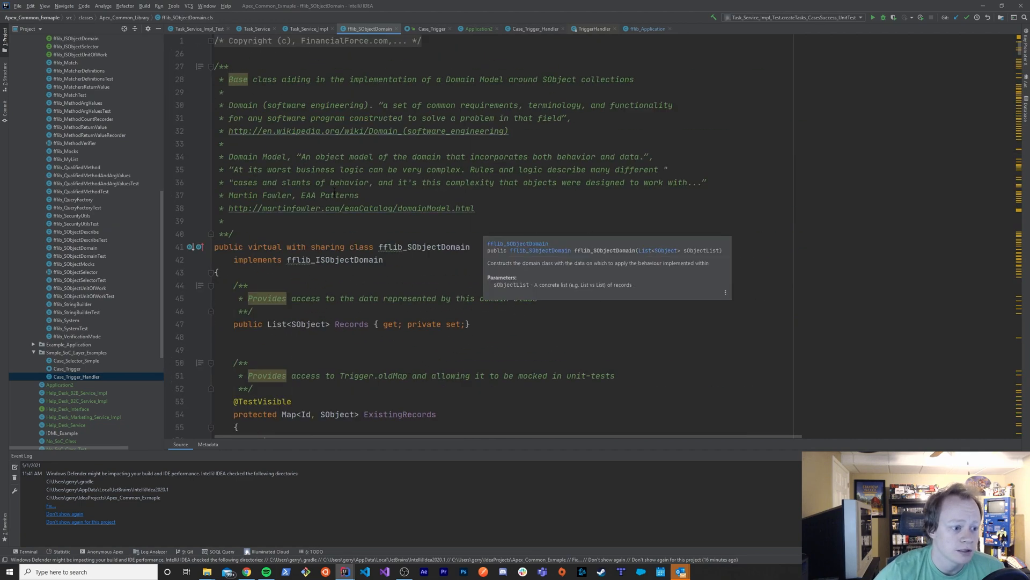
double_click(421, 247)
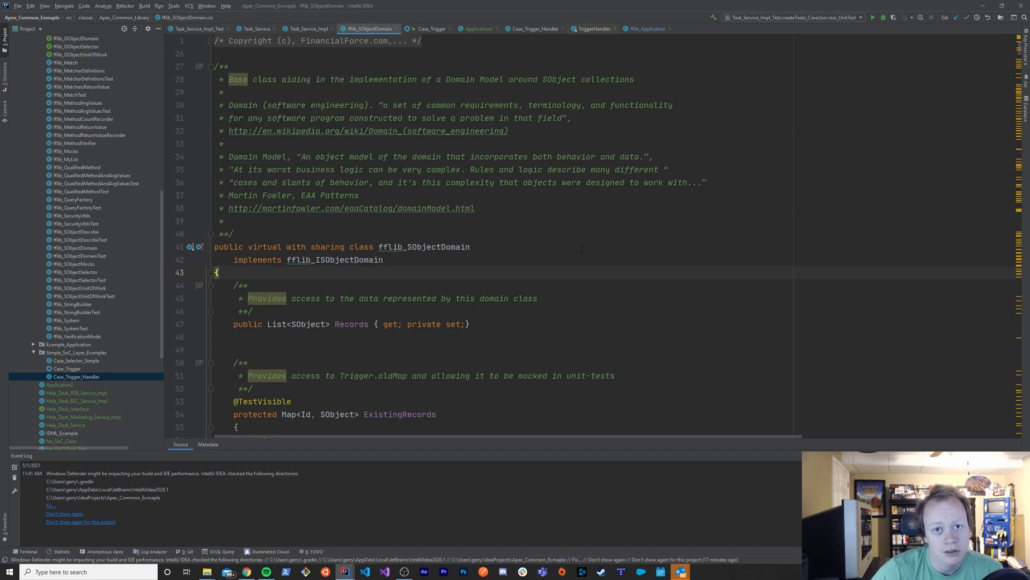
double_click(368, 260)
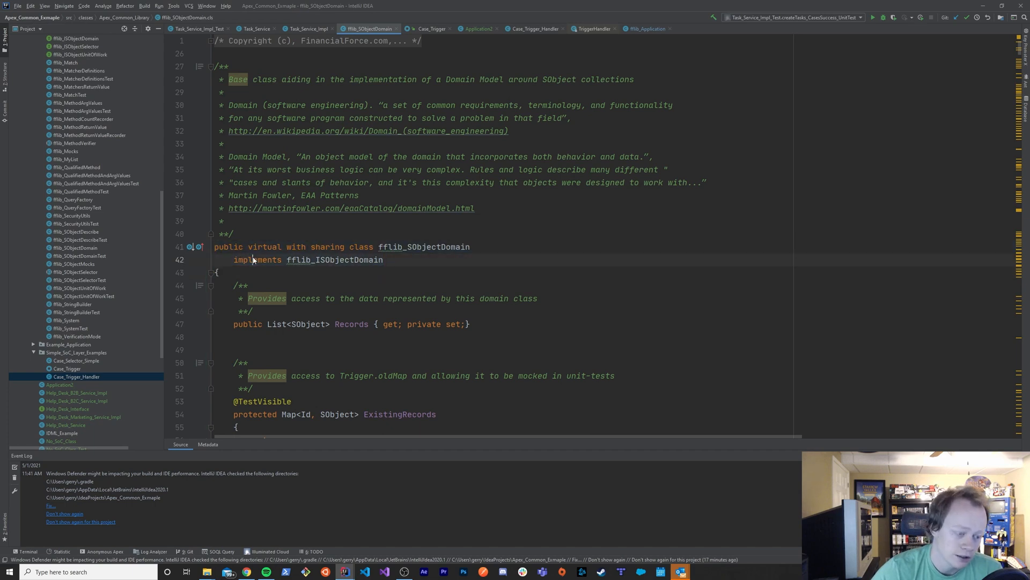
double_click(350, 260)
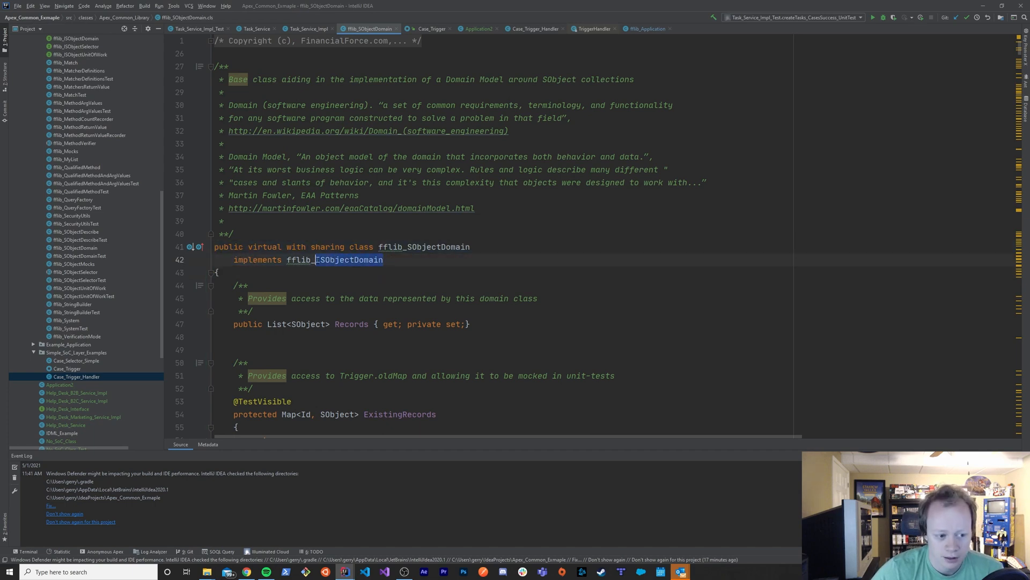
mouse_move(348, 259)
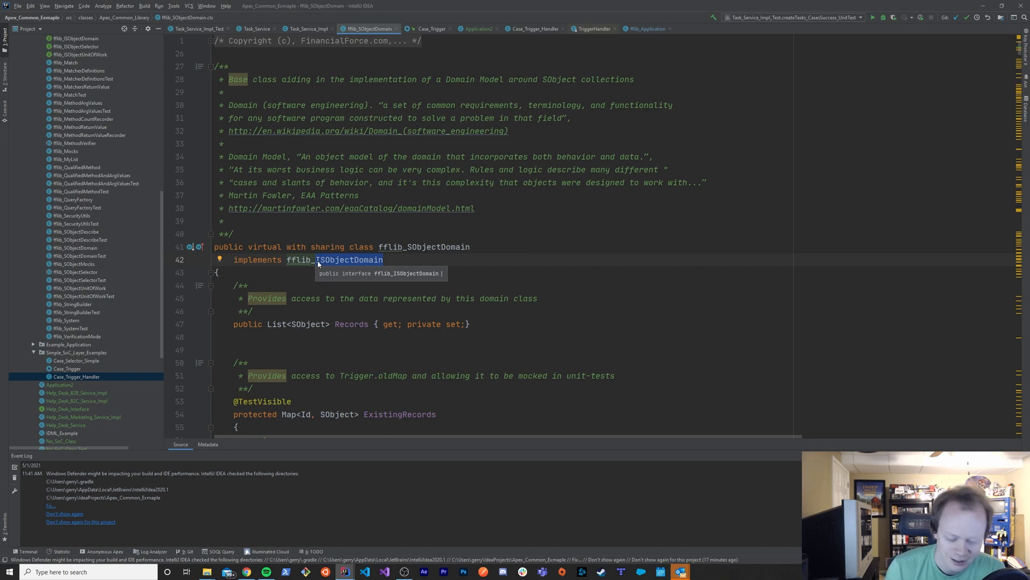
mouse_move(326, 261)
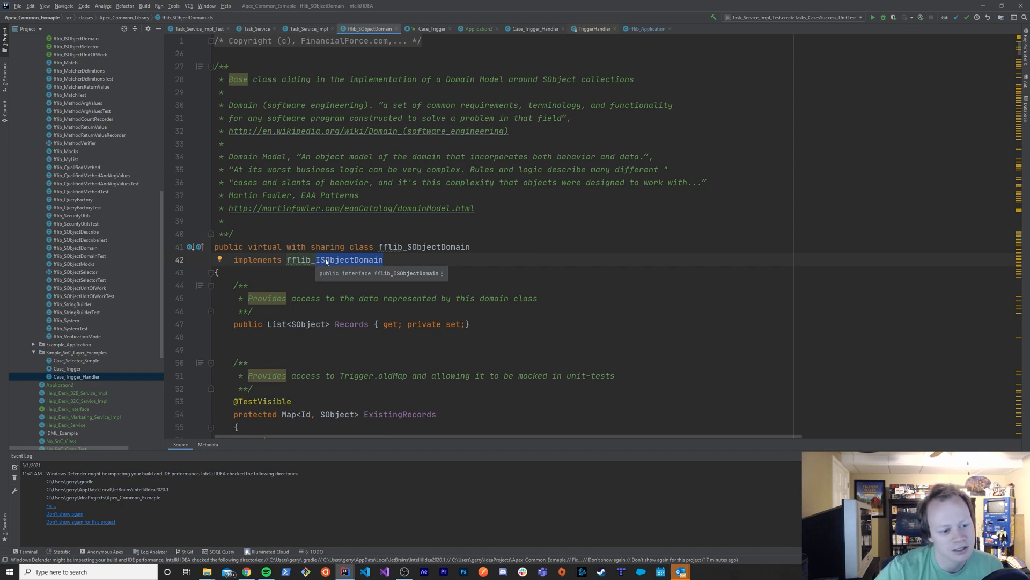